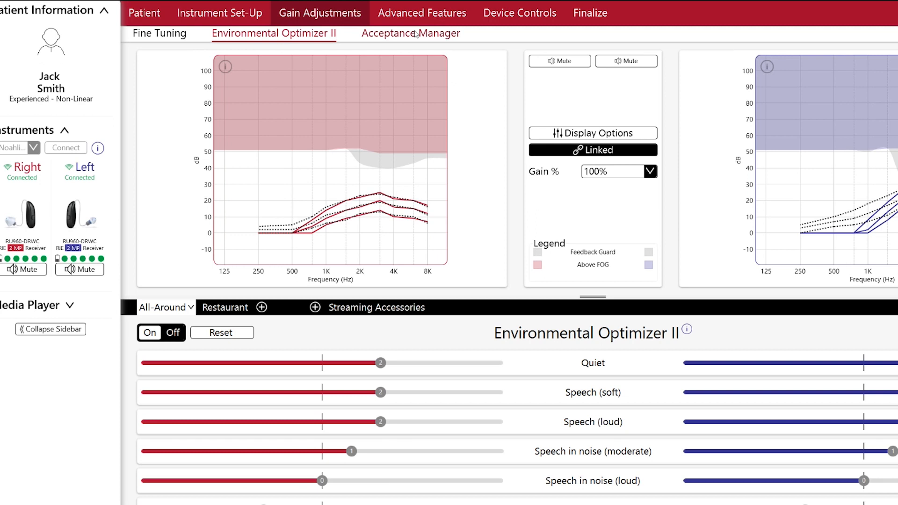
pyautogui.moveTo(415, 37)
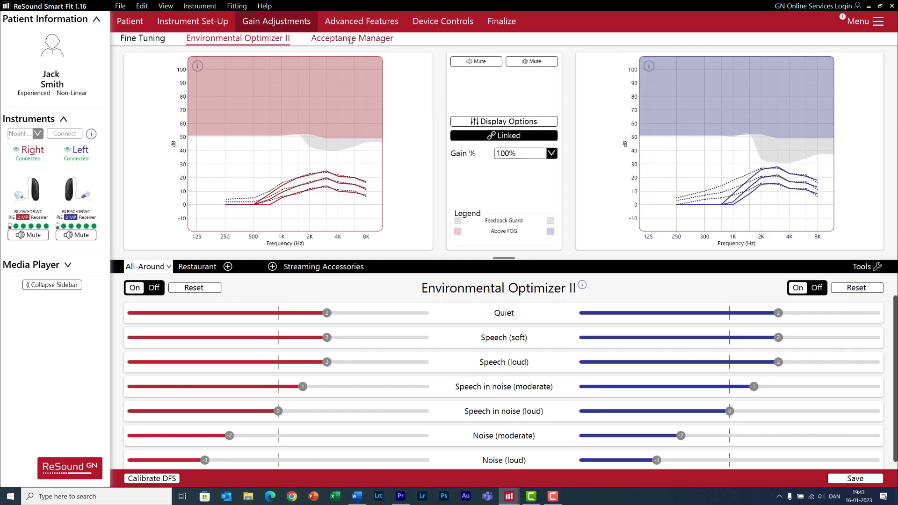
# Activate the Acceptance Manager for 4 weeks from a lowered starting gain, previewing it briefly
pyautogui.click(352, 37)
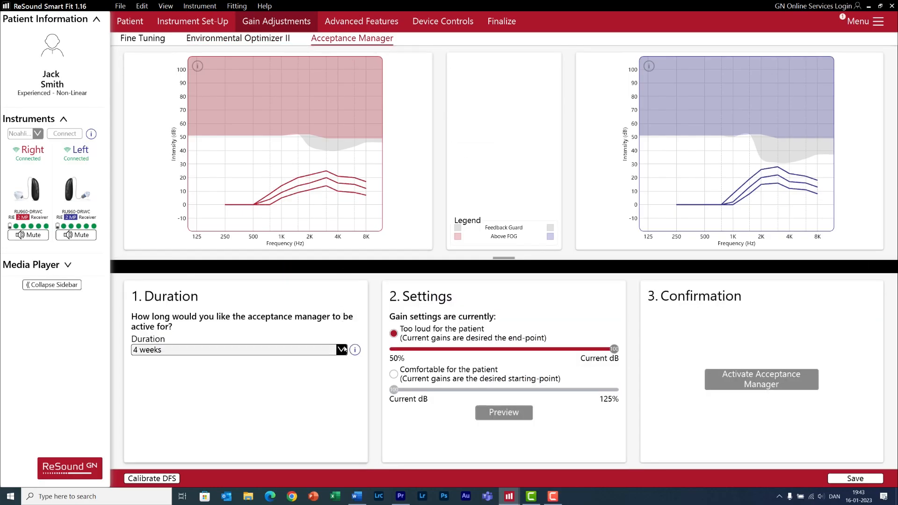
pyautogui.click(342, 349)
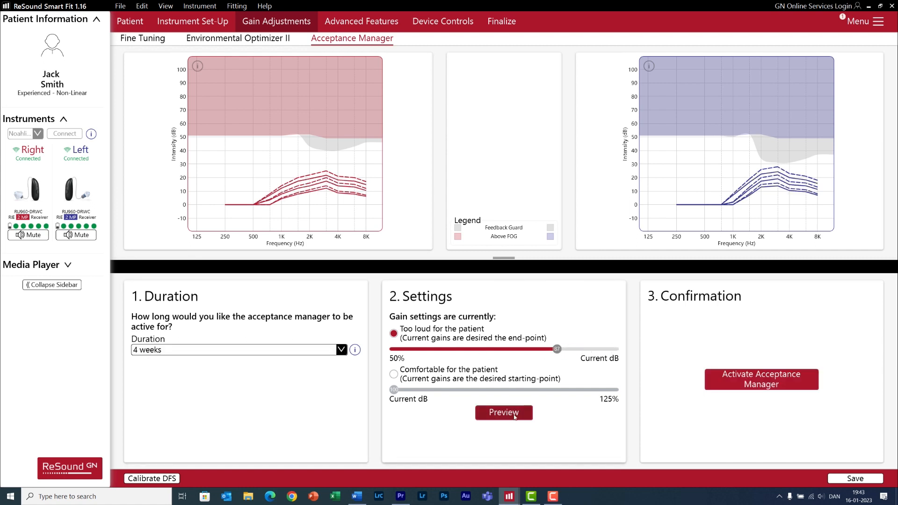
pyautogui.click(504, 412)
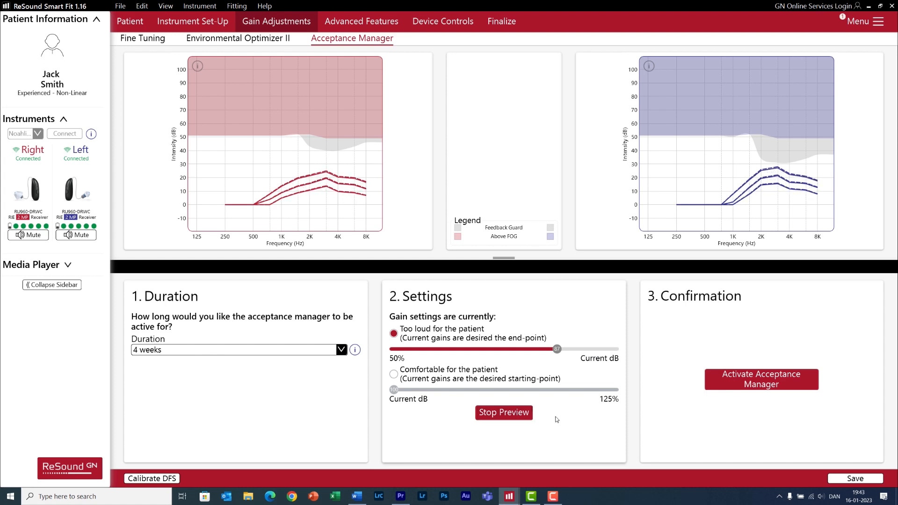
pyautogui.click(503, 412)
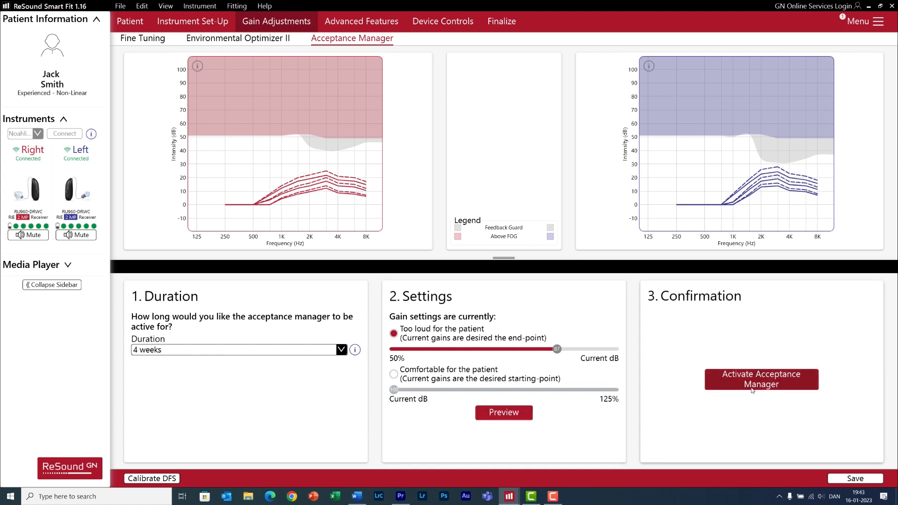
pyautogui.moveTo(763, 377)
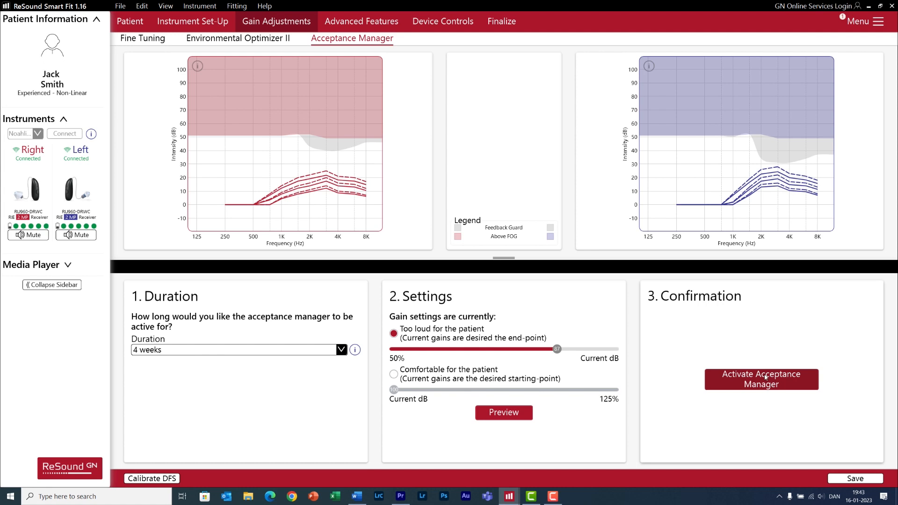
# Finalize the fitting and save the session to both instruments
pyautogui.click(500, 21)
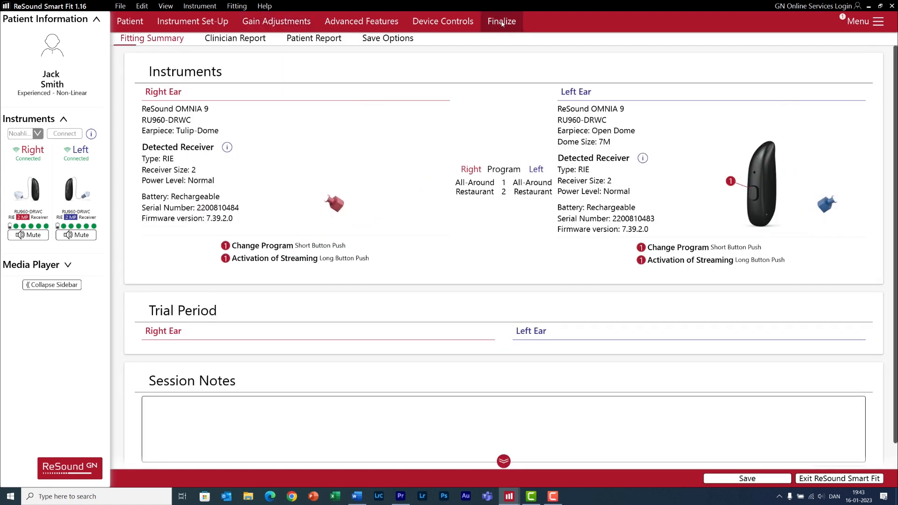
pyautogui.click(501, 21)
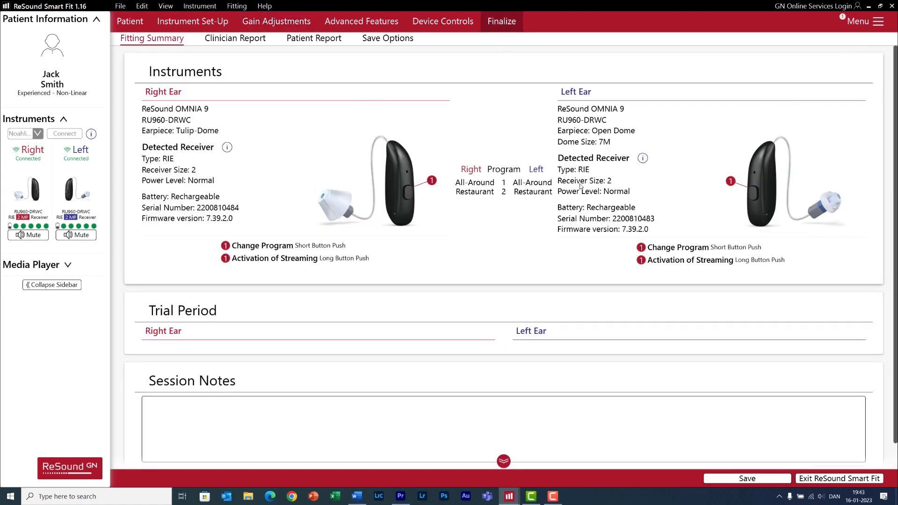
pyautogui.click(746, 478)
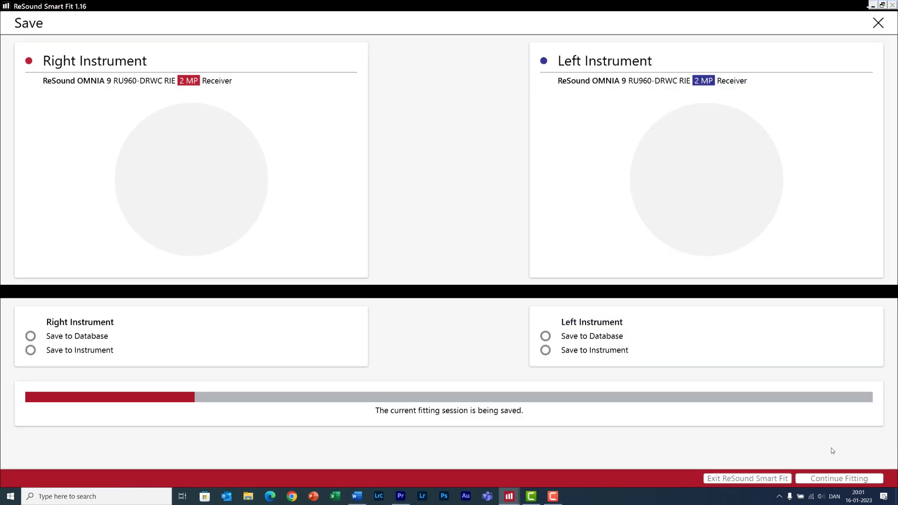